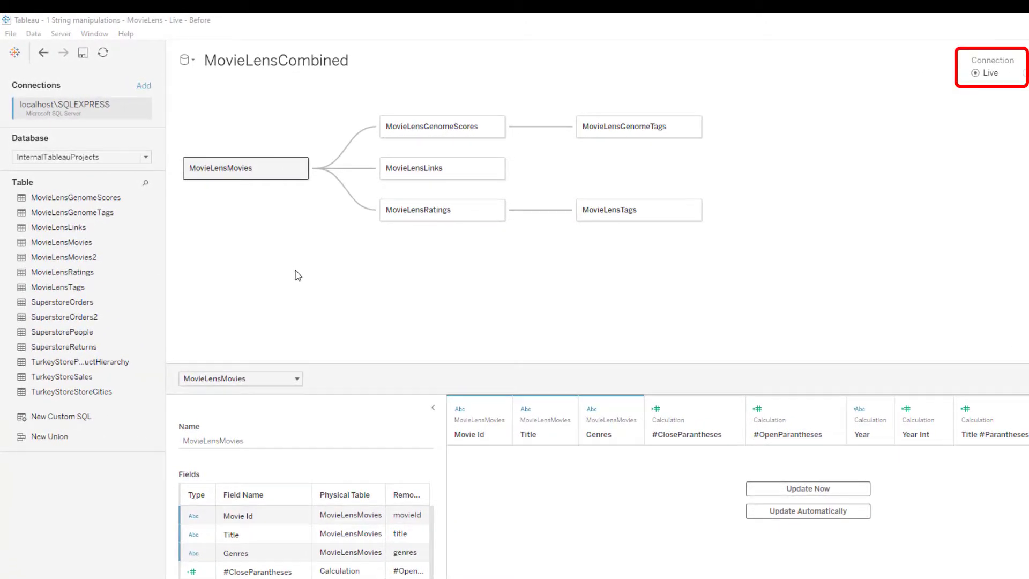
mouse_move(959, 107)
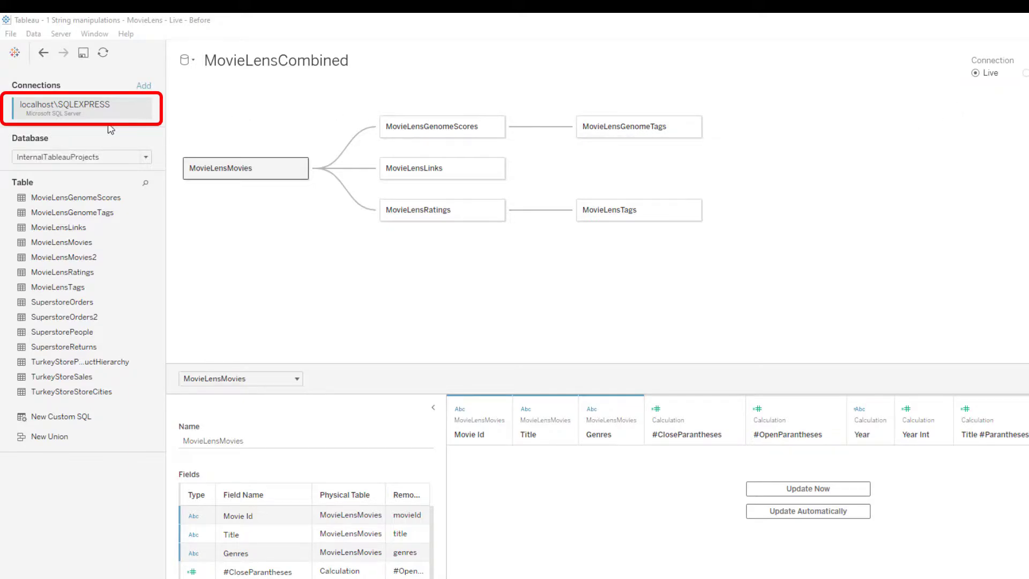
mouse_move(270, 194)
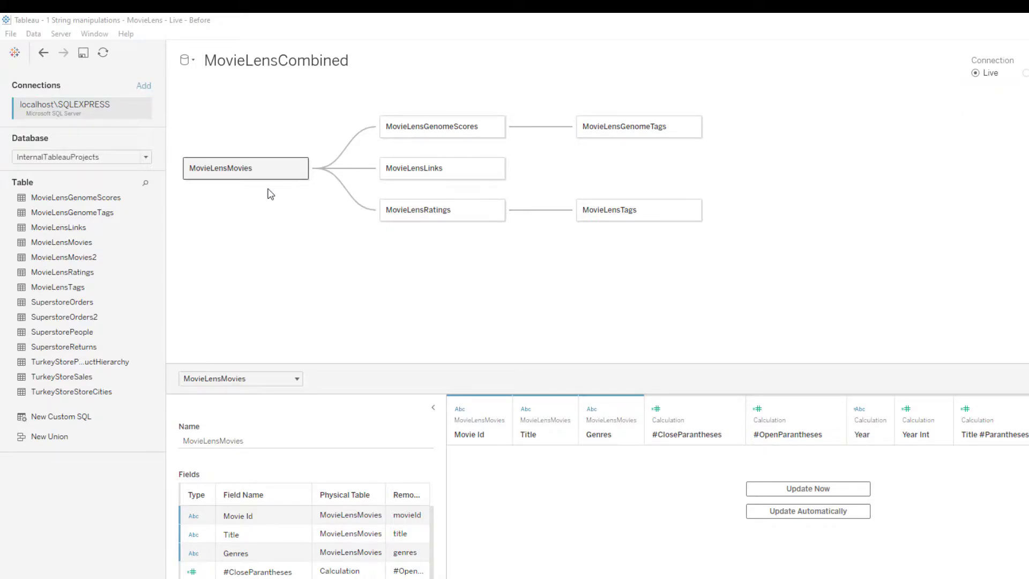
mouse_move(317, 232)
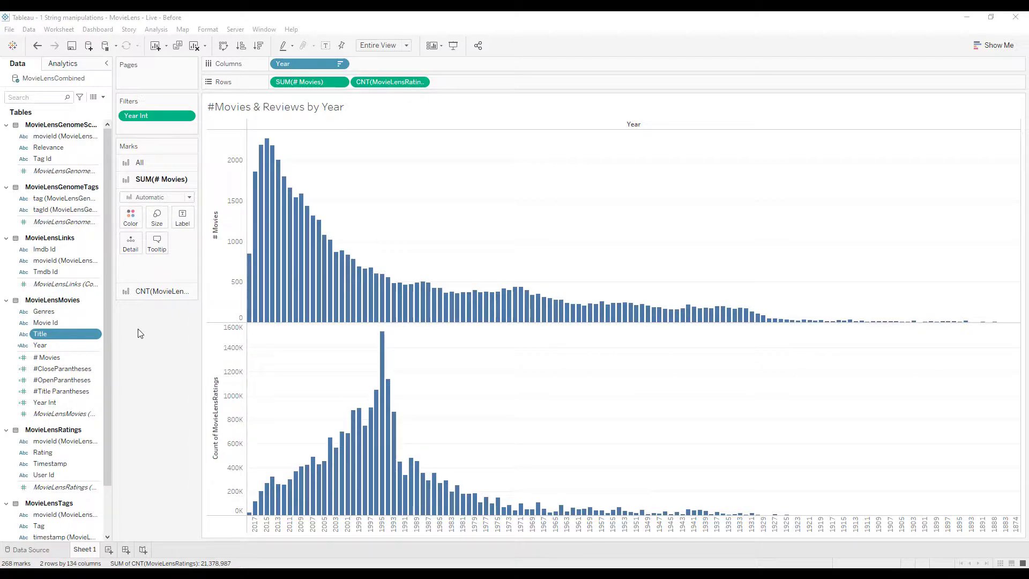
mouse_move(158, 353)
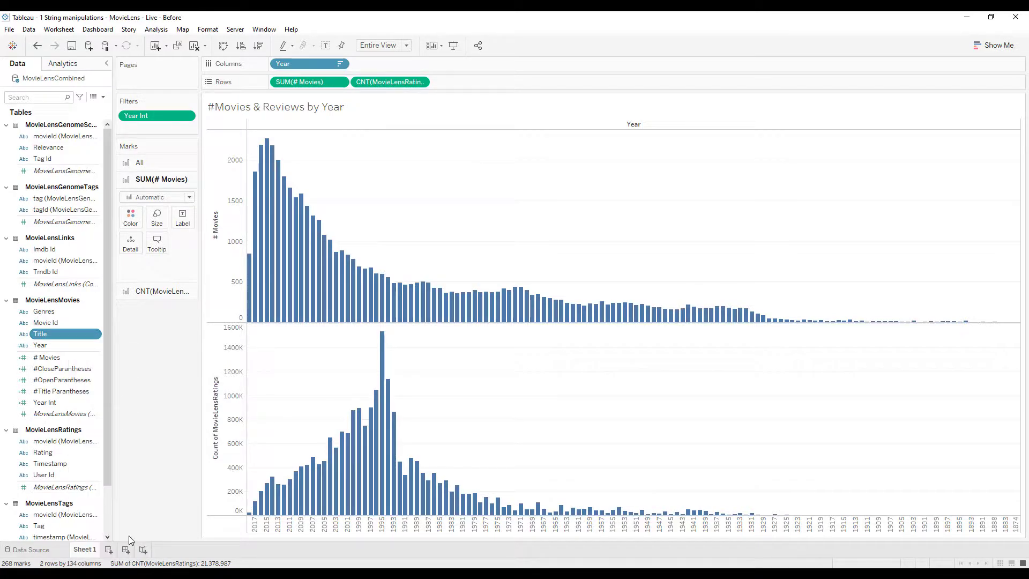
mouse_move(162, 437)
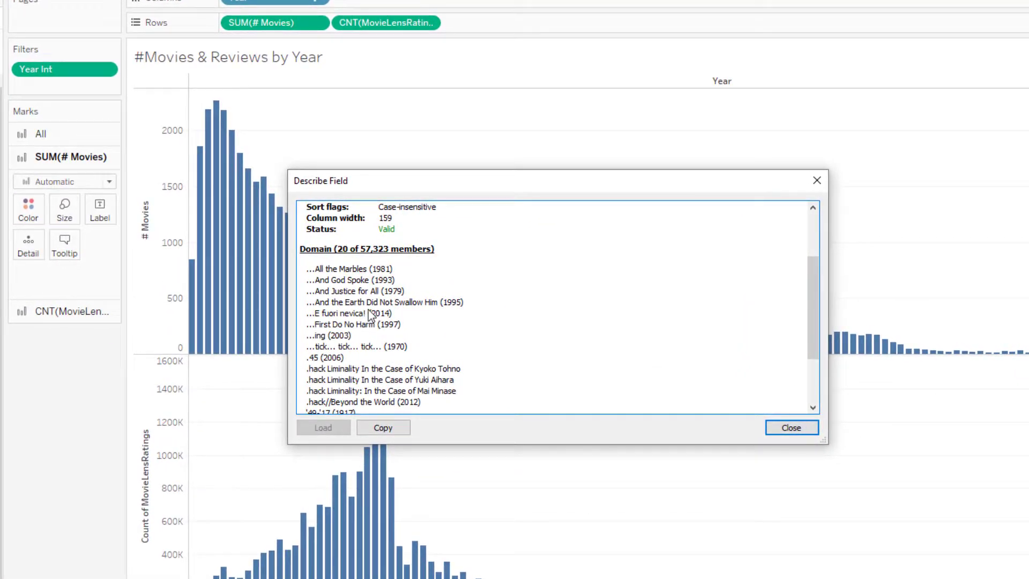
mouse_move(683, 232)
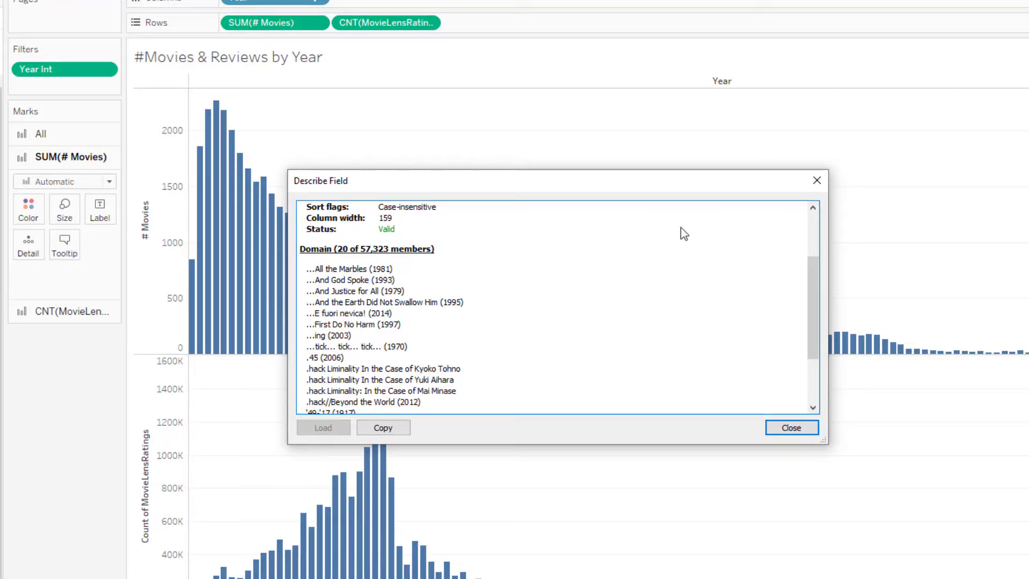
mouse_move(816, 180)
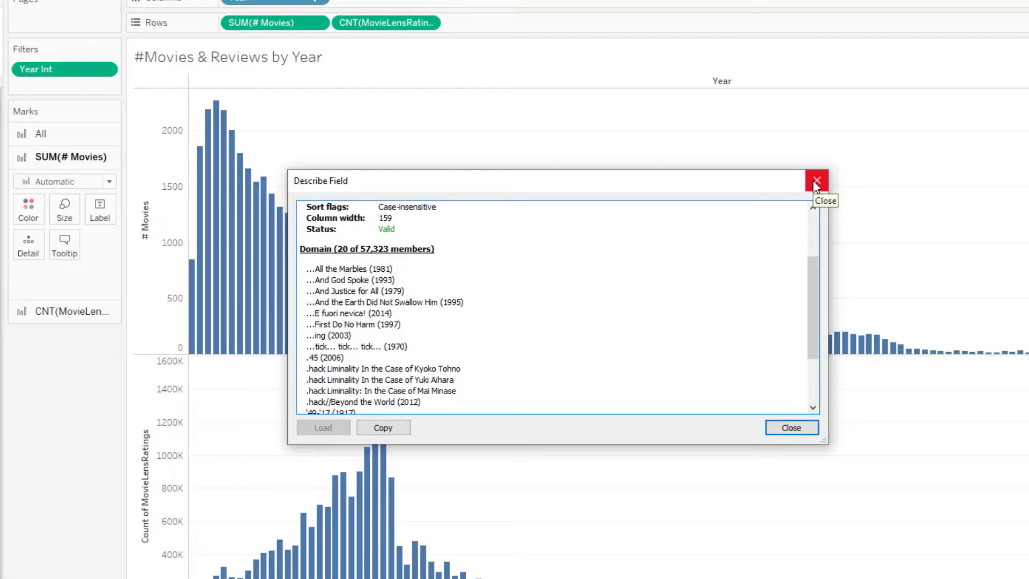
- Close Title's description and view Year's description, scrolling through its nested IF formula on Title
click(816, 181)
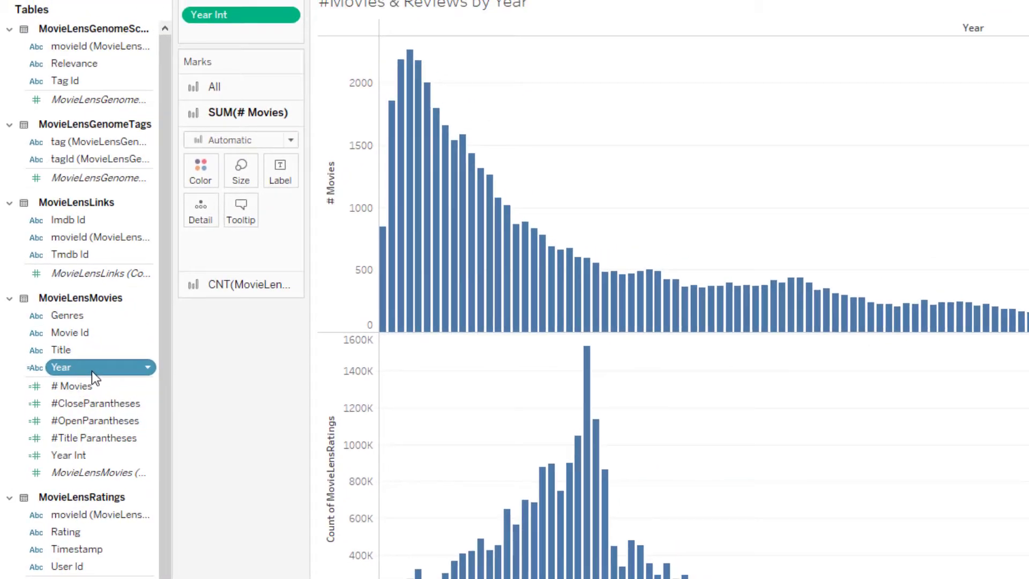
right_click(60, 368)
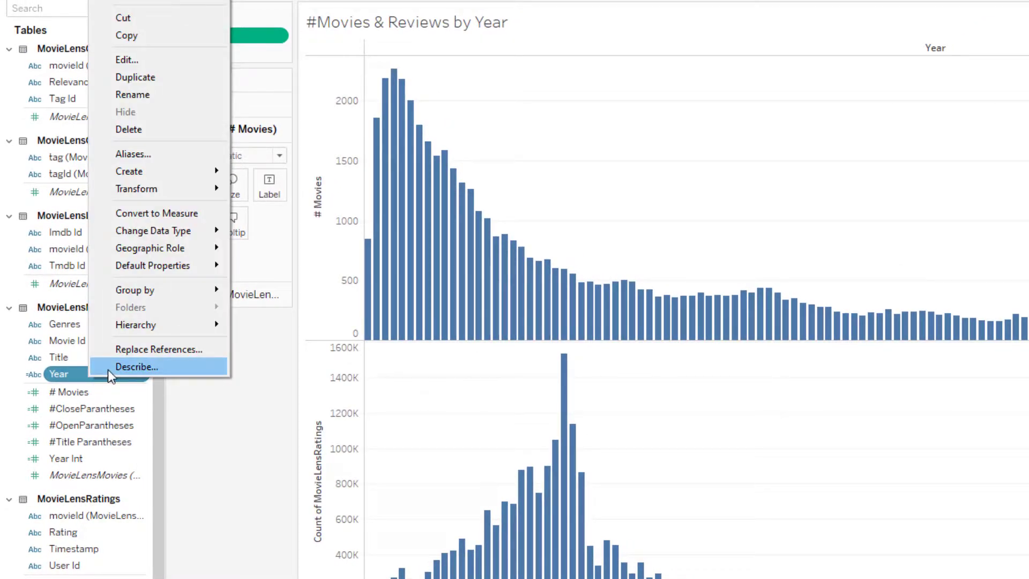
click(136, 366)
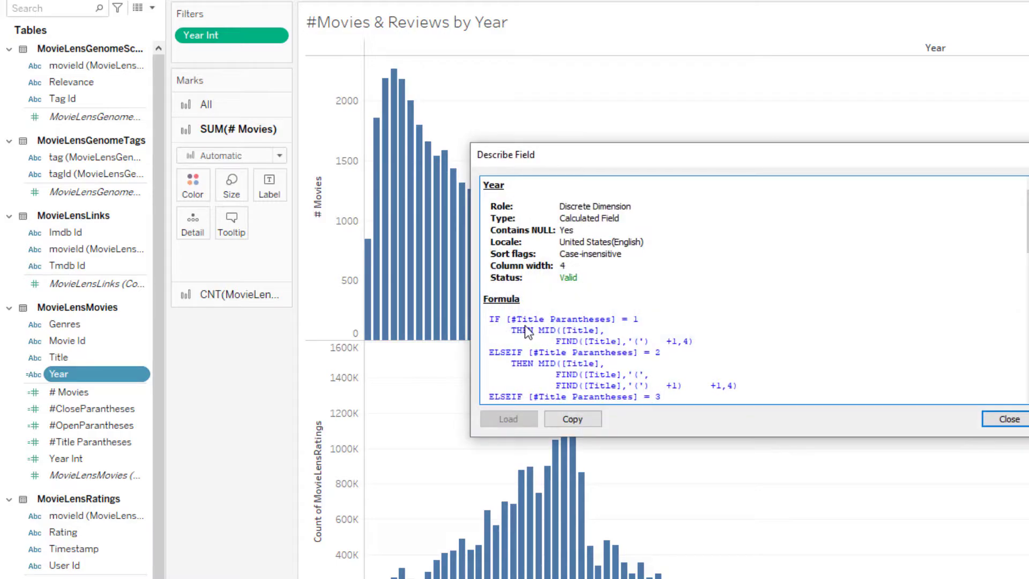
scroll(down, 3)
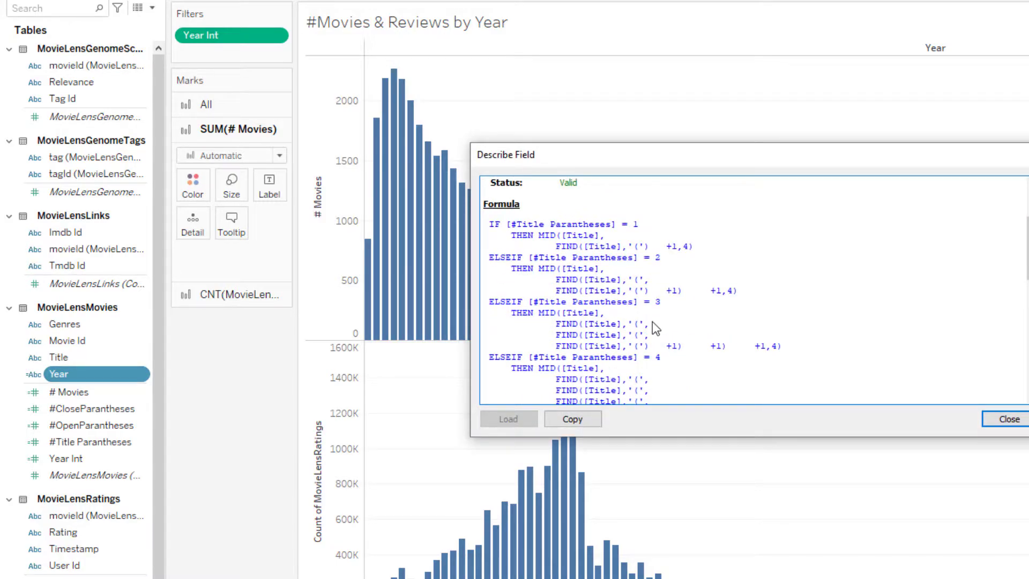
click(1007, 419)
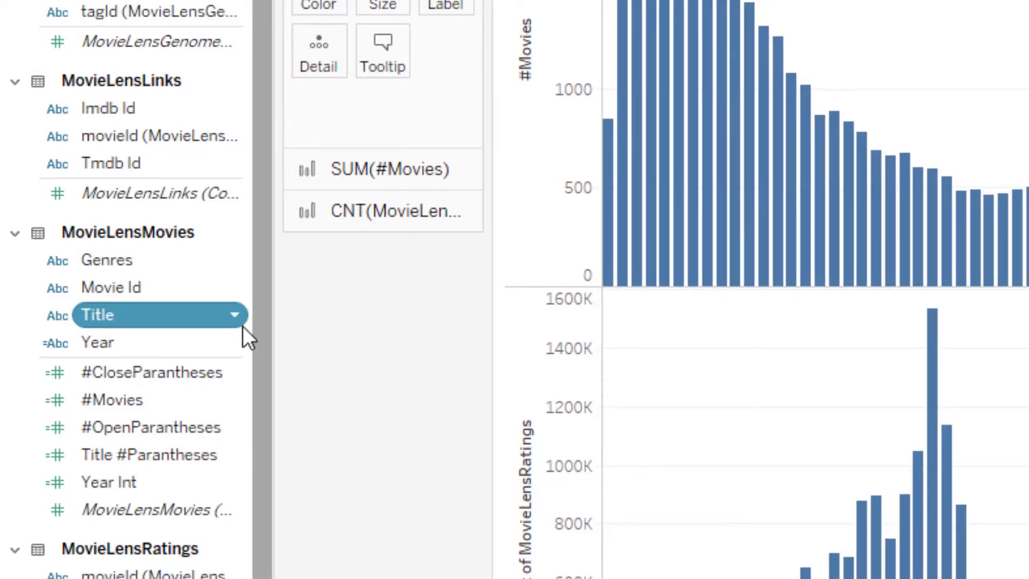
- Select the Title field in the next workbook version's Data pane to examine it
click(97, 342)
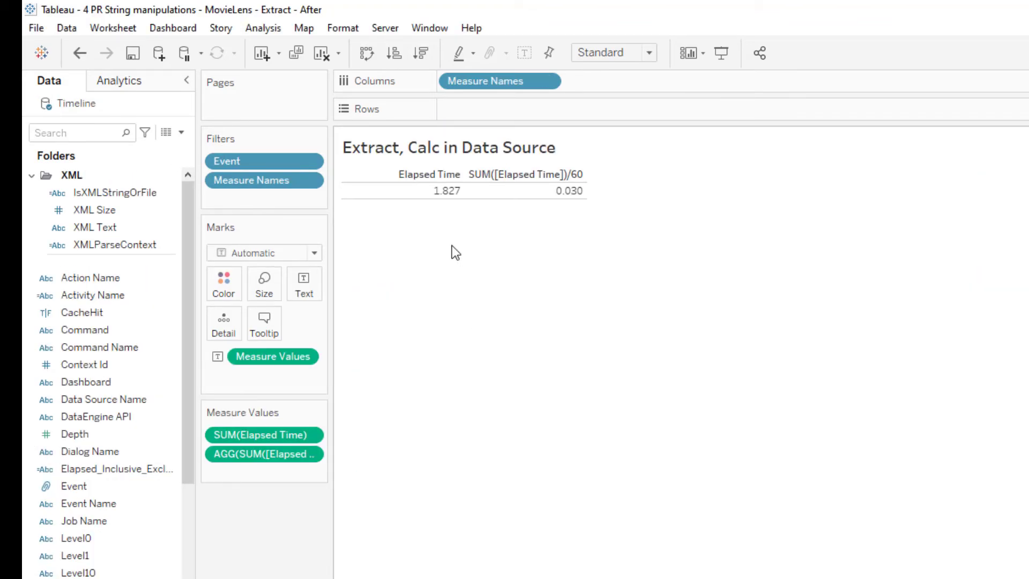
mouse_move(442, 241)
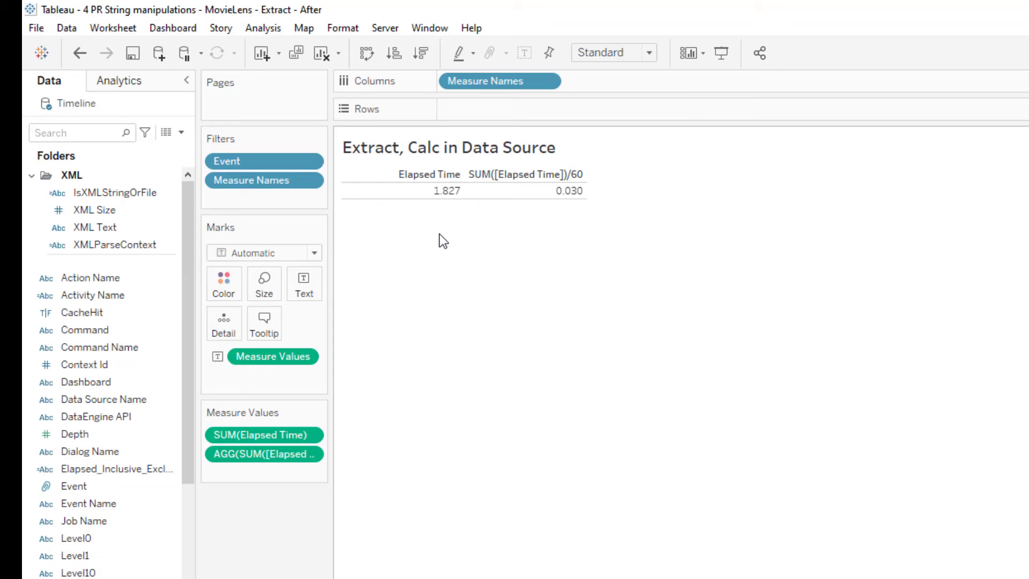